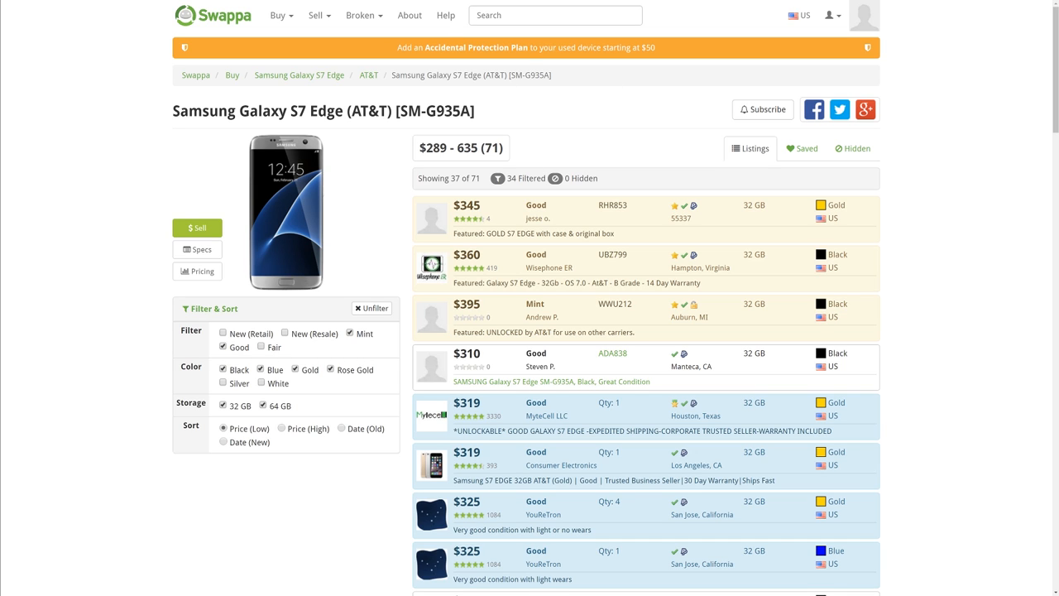
{"action": "mouse_move", "coordinate": [625, 233]}
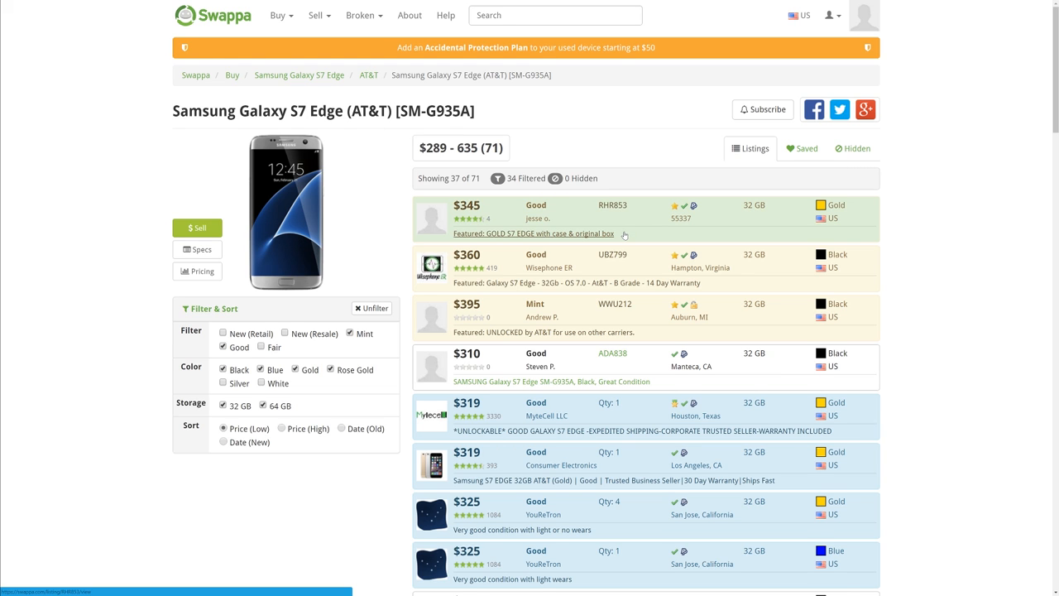
Step: View the $350 Mint gold 32 GB Galaxy S7 Edge listing, its details and comments
{"action": "scroll", "scroll_direction": "down", "scroll_amount": 3}
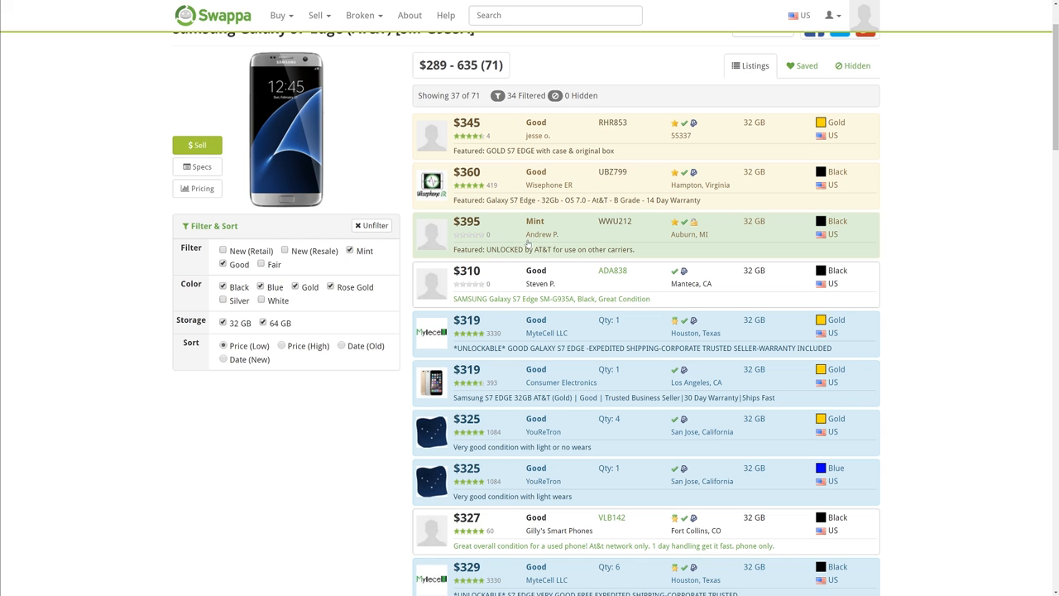
{"action": "mouse_move", "coordinate": [563, 132]}
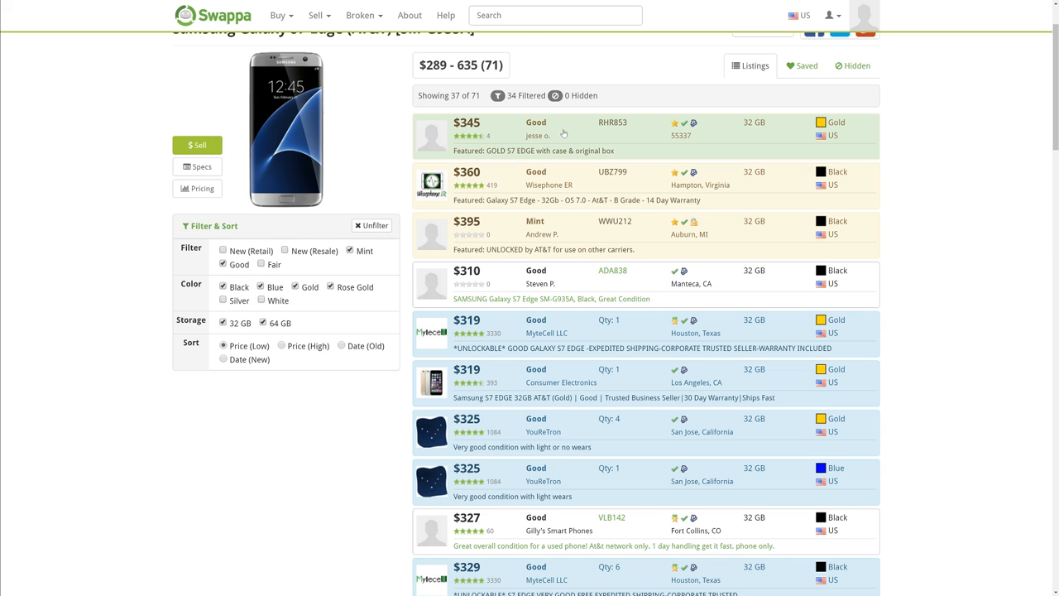
{"action": "mouse_move", "coordinate": [570, 232]}
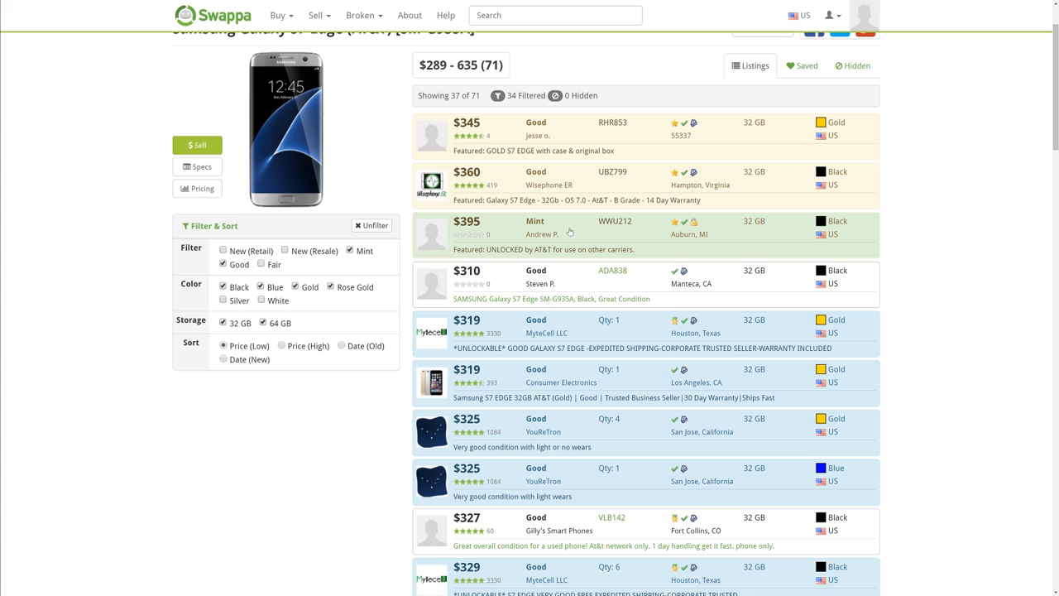
{"action": "mouse_move", "coordinate": [566, 318]}
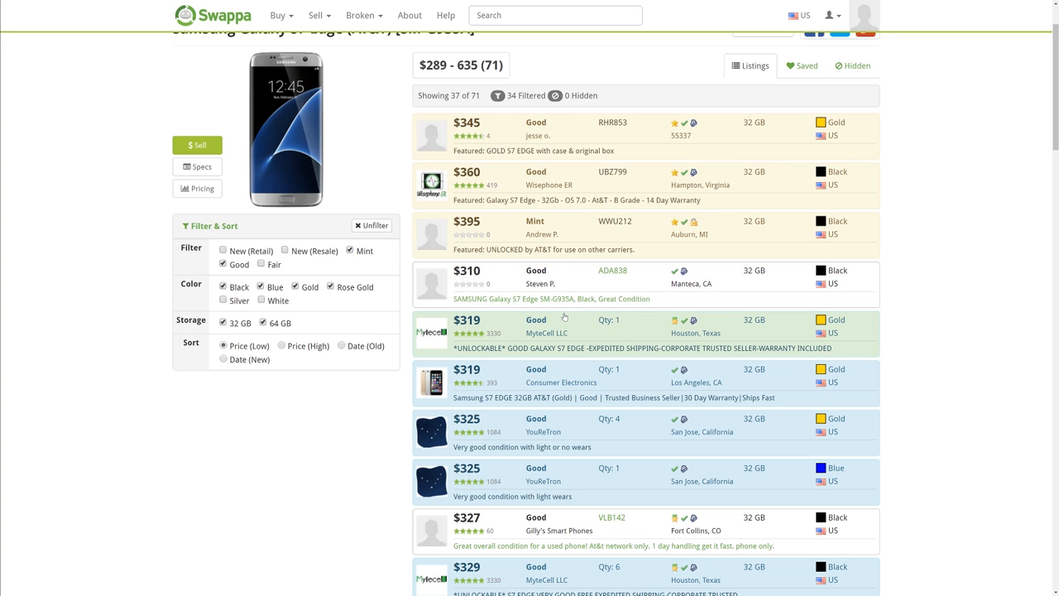
{"action": "scroll", "scroll_direction": "down", "scroll_amount": 3}
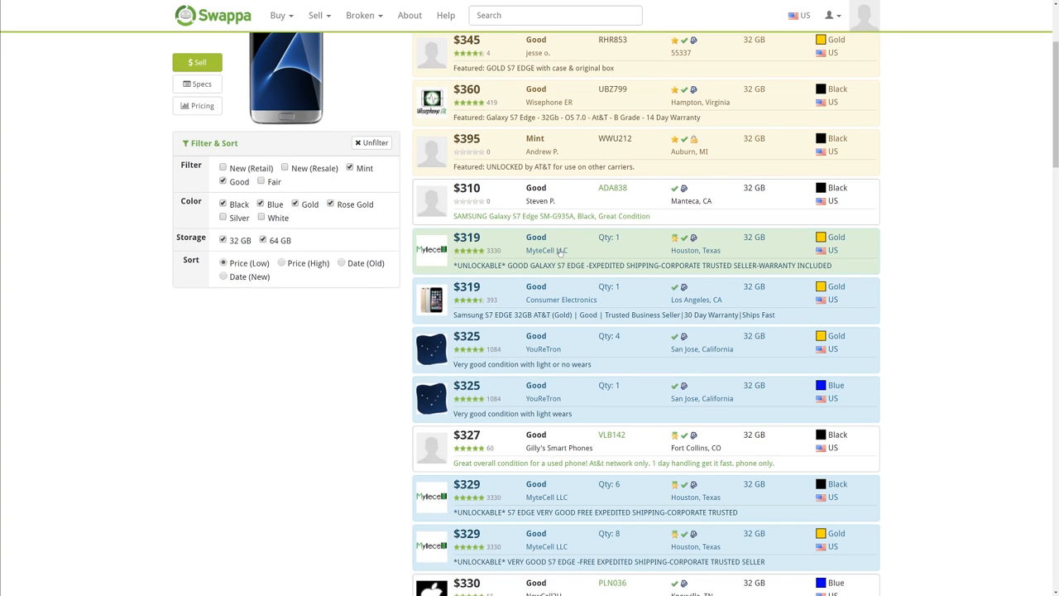
{"action": "scroll", "scroll_direction": "down", "scroll_amount": 3}
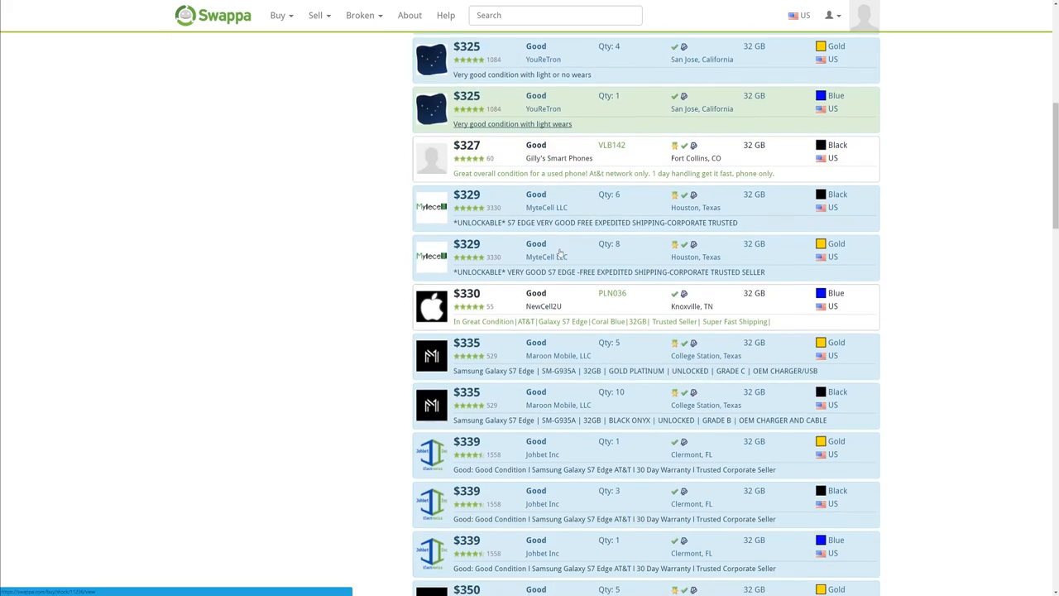
{"action": "scroll", "scroll_direction": "down", "scroll_amount": 3}
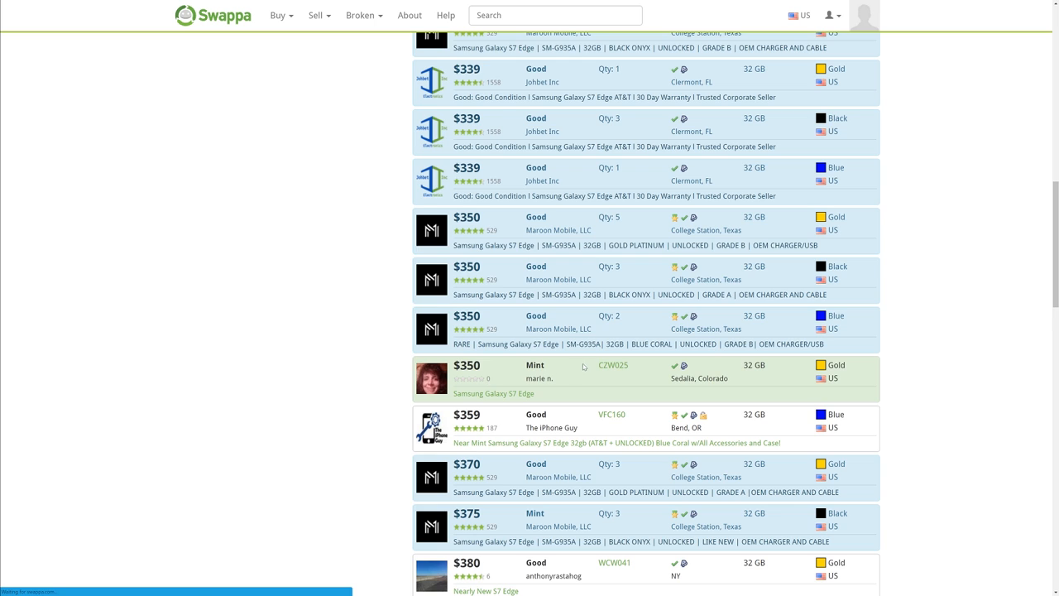
{"action": "left_click", "coordinate": [613, 366]}
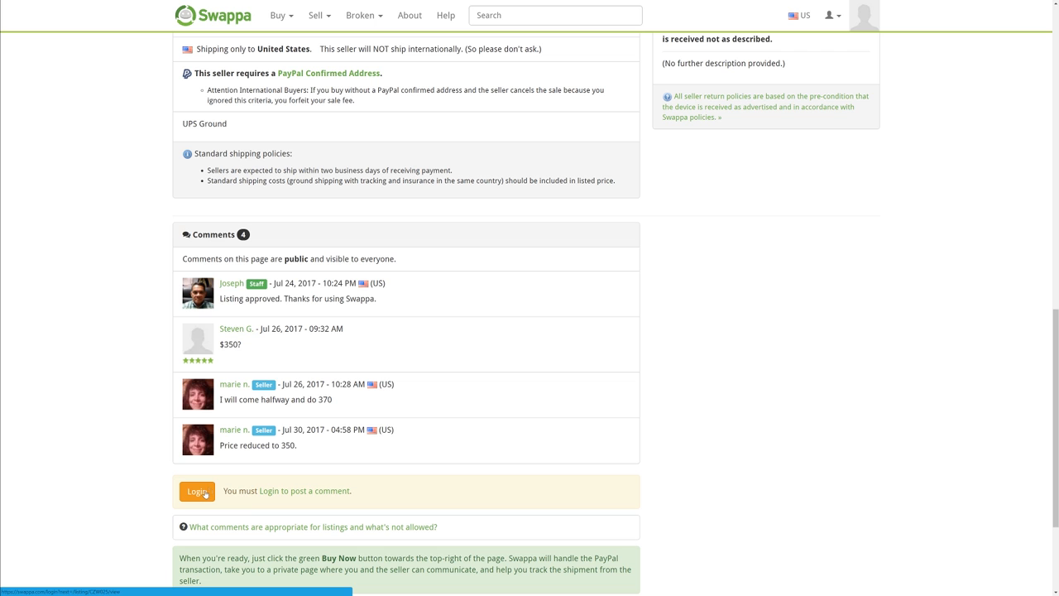
{"action": "scroll", "scroll_direction": "up", "scroll_amount": 3}
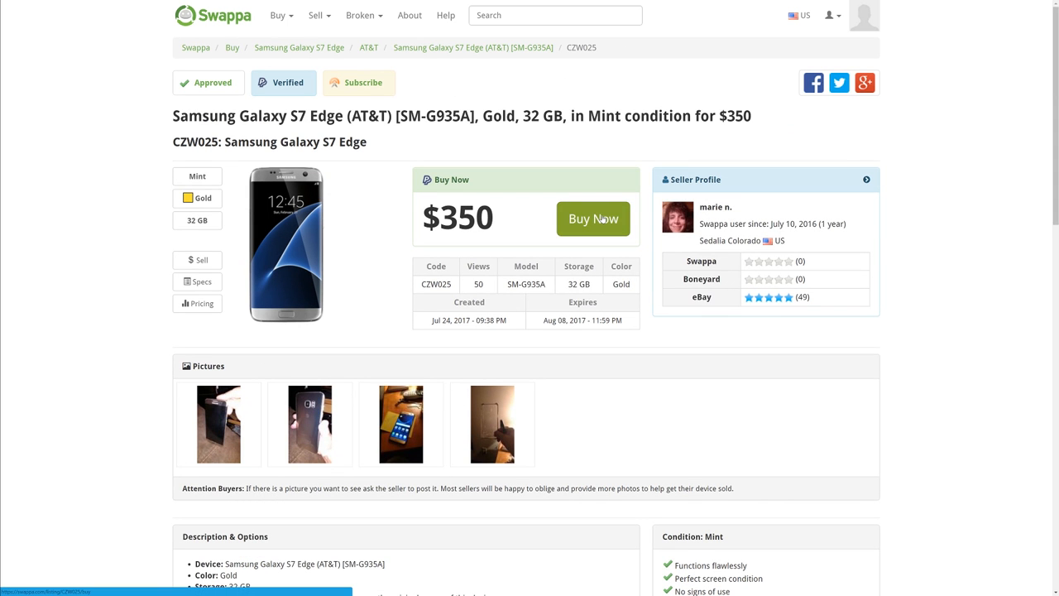
{"action": "mouse_move", "coordinate": [593, 219]}
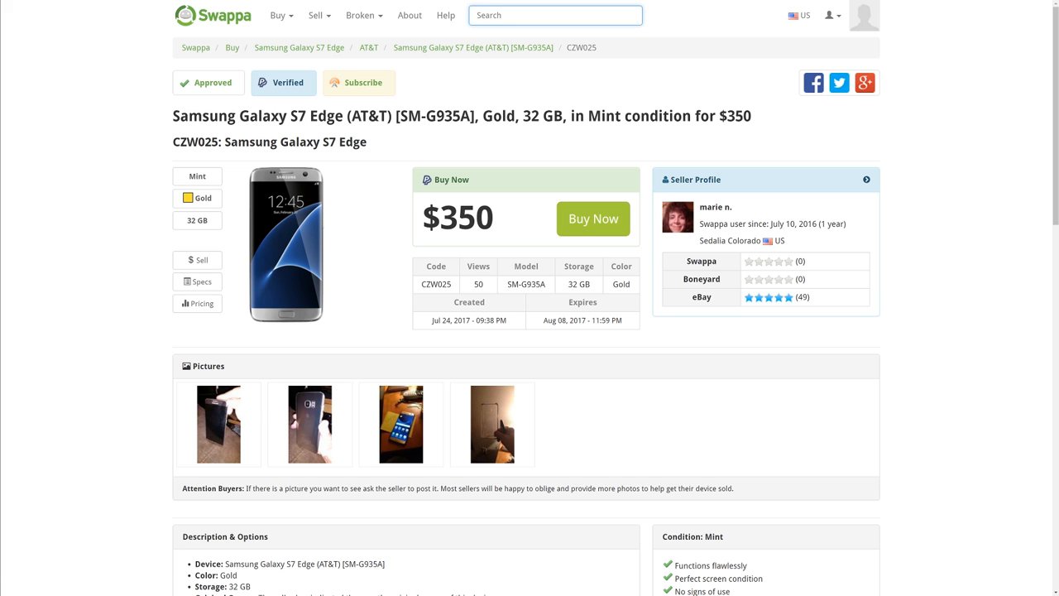
Step: Search Swappa for 'nexus 5' and browse the unlocked Nexus 5 listings from $89 to $210
{"action": "type", "text": "ne"}
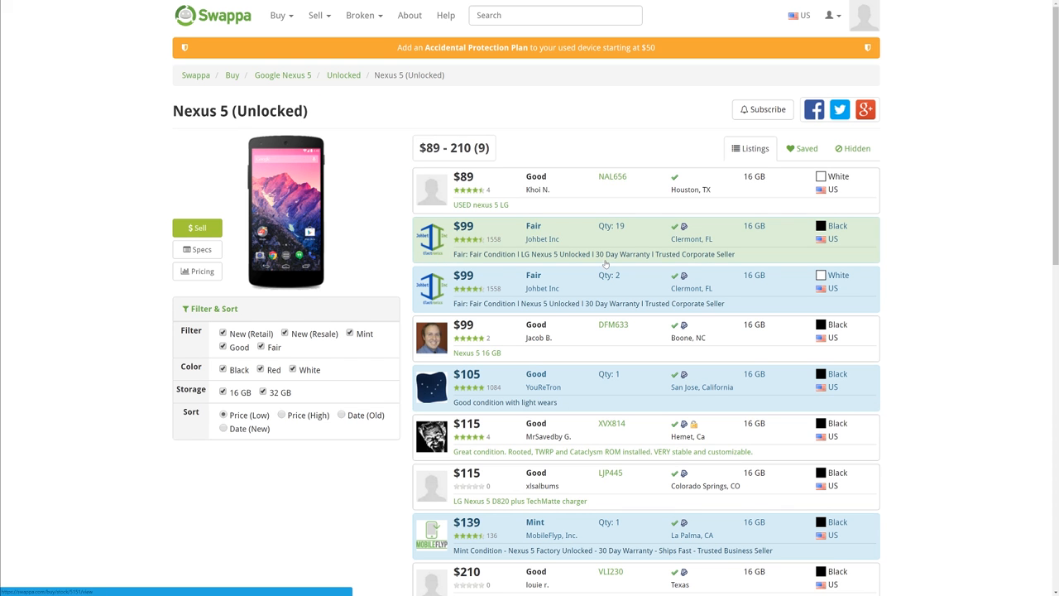
{"action": "scroll", "scroll_direction": "down", "scroll_amount": 3}
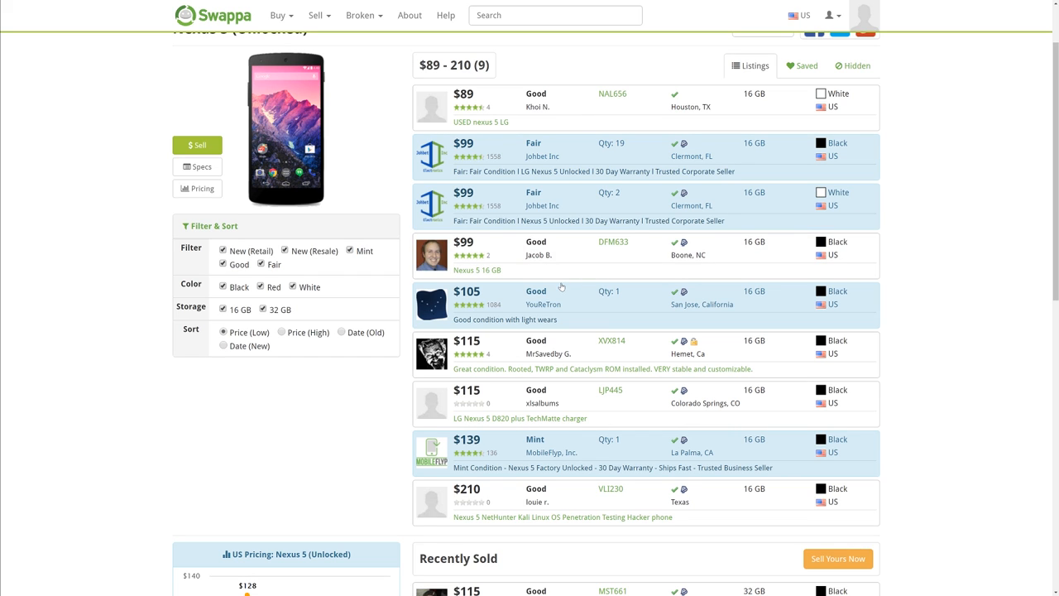
{"action": "mouse_move", "coordinate": [548, 331]}
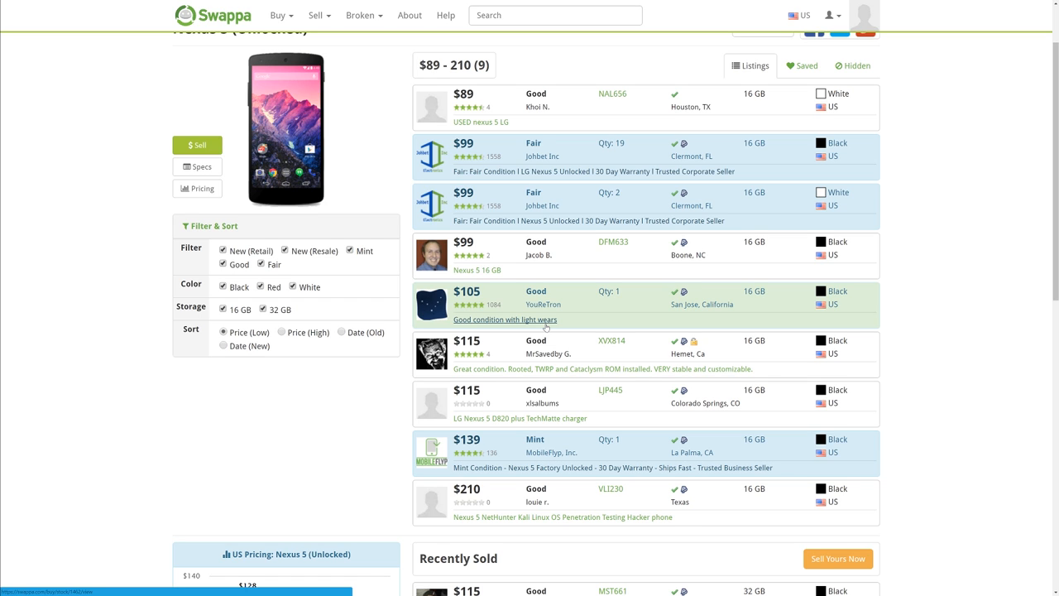
{"action": "mouse_move", "coordinate": [598, 245]}
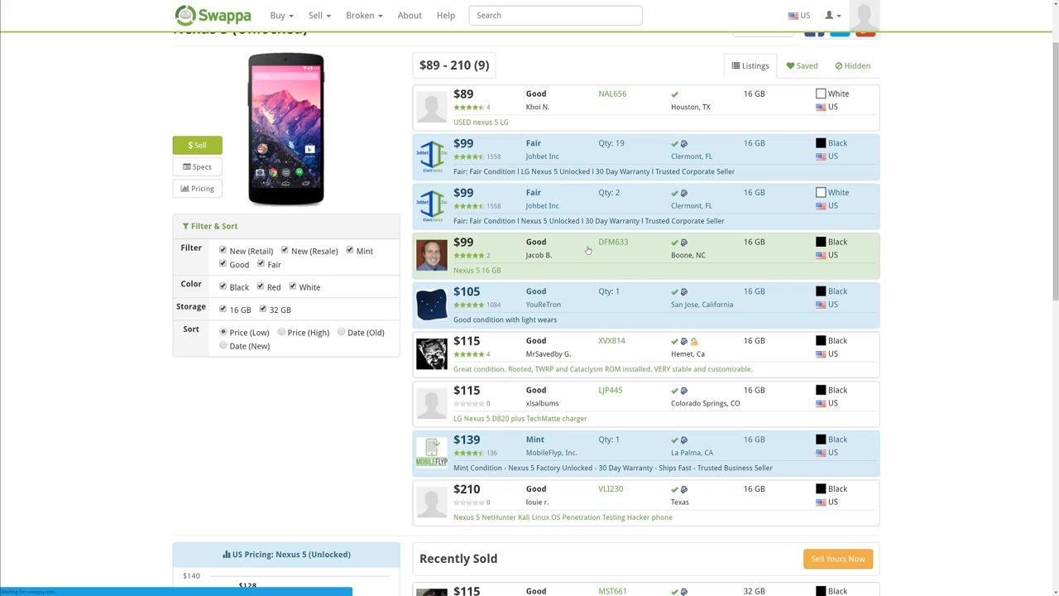
Step: View the $99 Good-condition black 16 GB unlocked Nexus 5 listing
{"action": "left_click", "coordinate": [613, 241]}
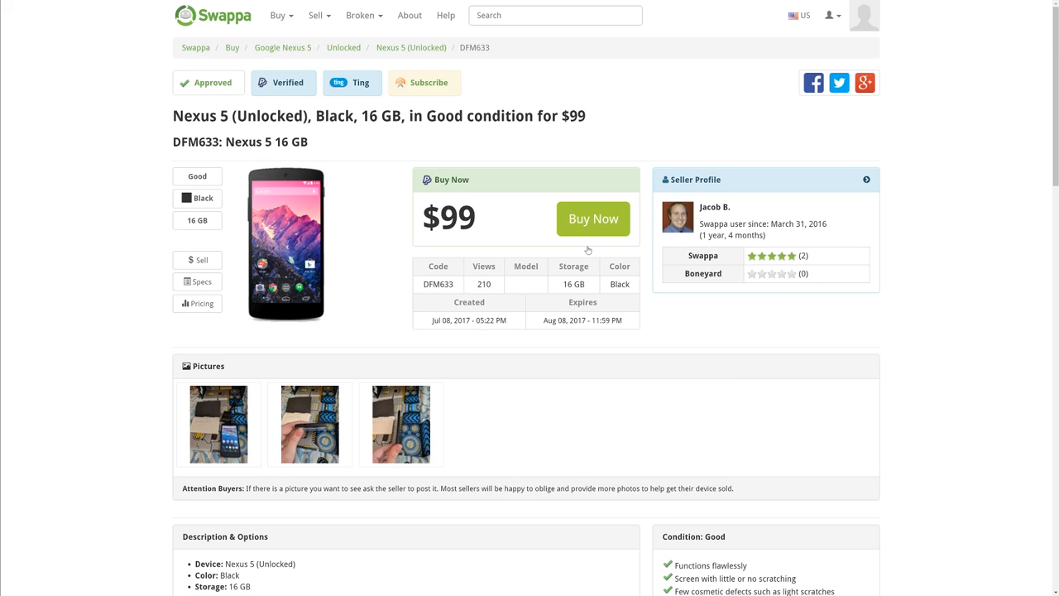
{"action": "mouse_move", "coordinate": [589, 250]}
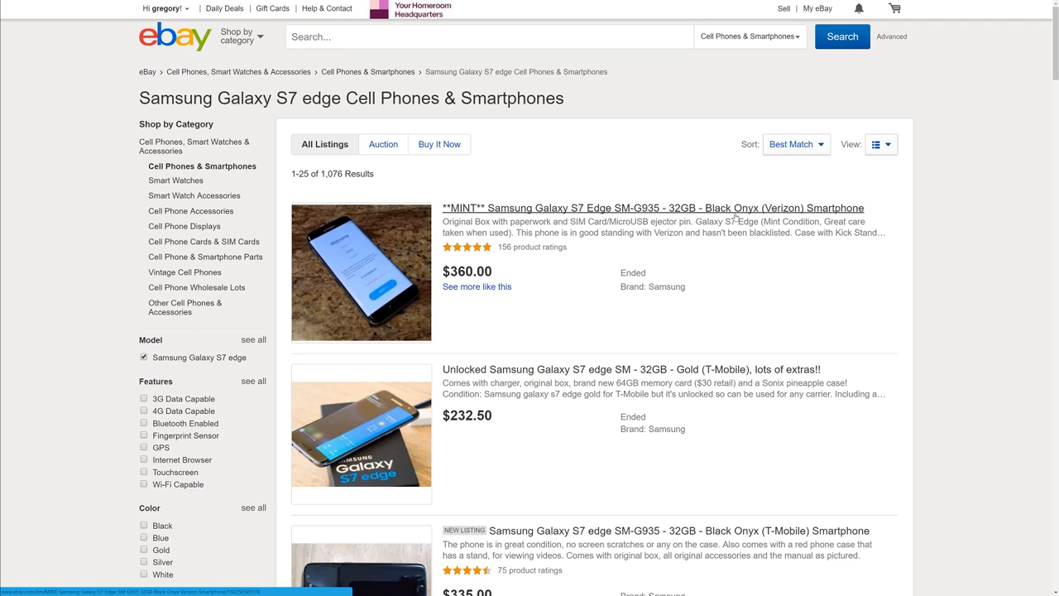
{"action": "mouse_move", "coordinate": [679, 239]}
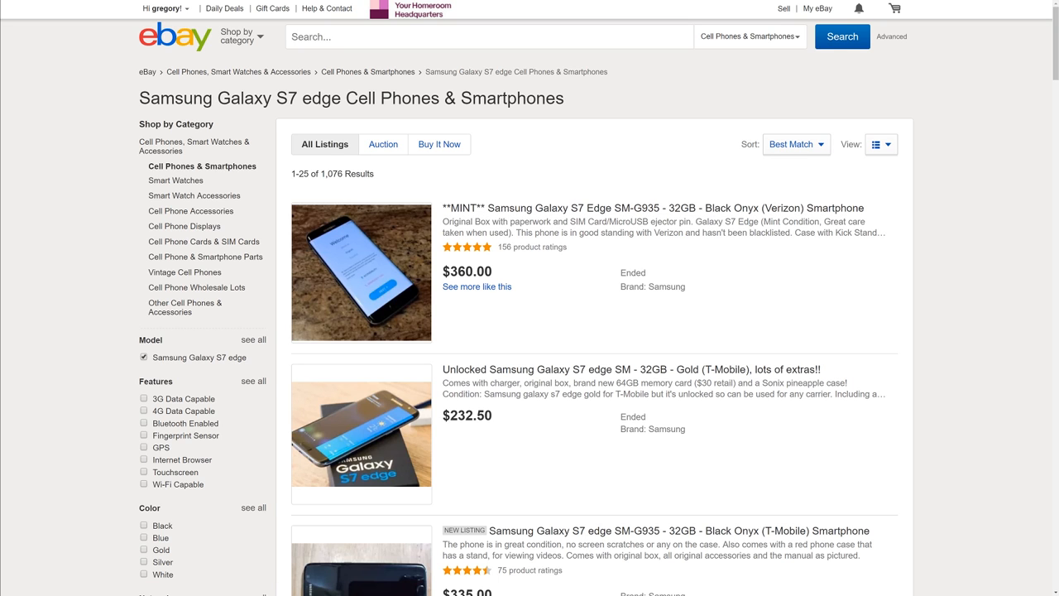
Step: Browse the 1,076 used Samsung Galaxy S7 Edge results priced about $190 to $360
{"action": "scroll", "scroll_direction": "down", "scroll_amount": 3}
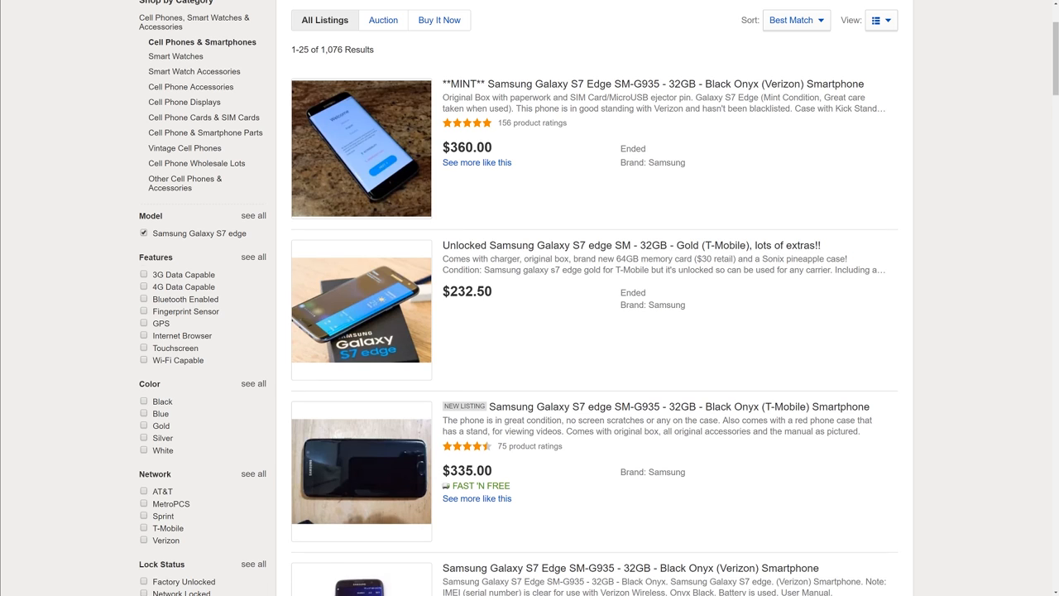
{"action": "scroll", "scroll_direction": "down", "scroll_amount": 3}
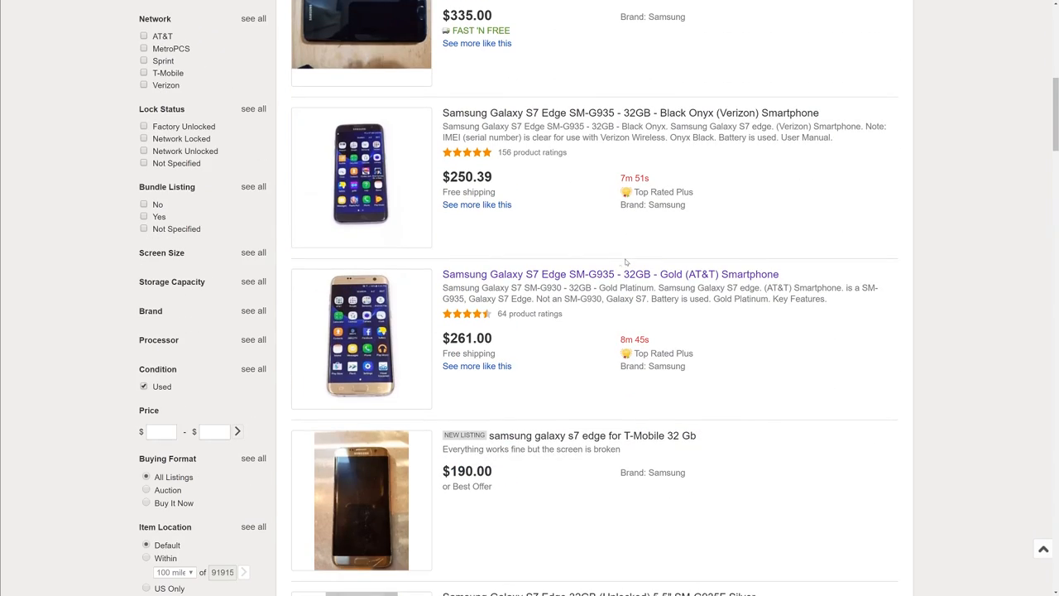
{"action": "mouse_move", "coordinate": [510, 184]}
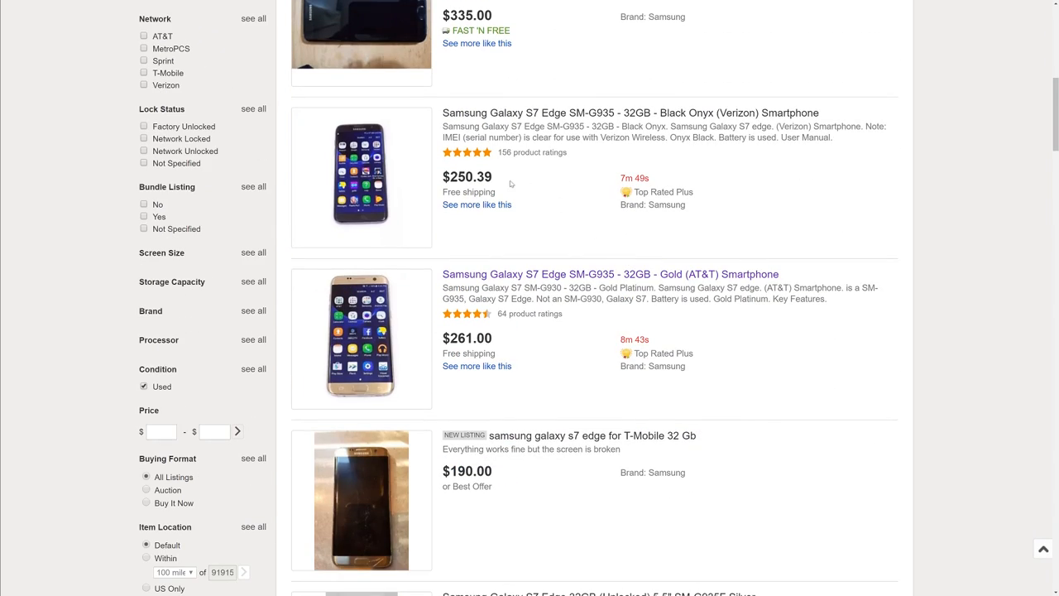
{"action": "mouse_move", "coordinate": [506, 182]}
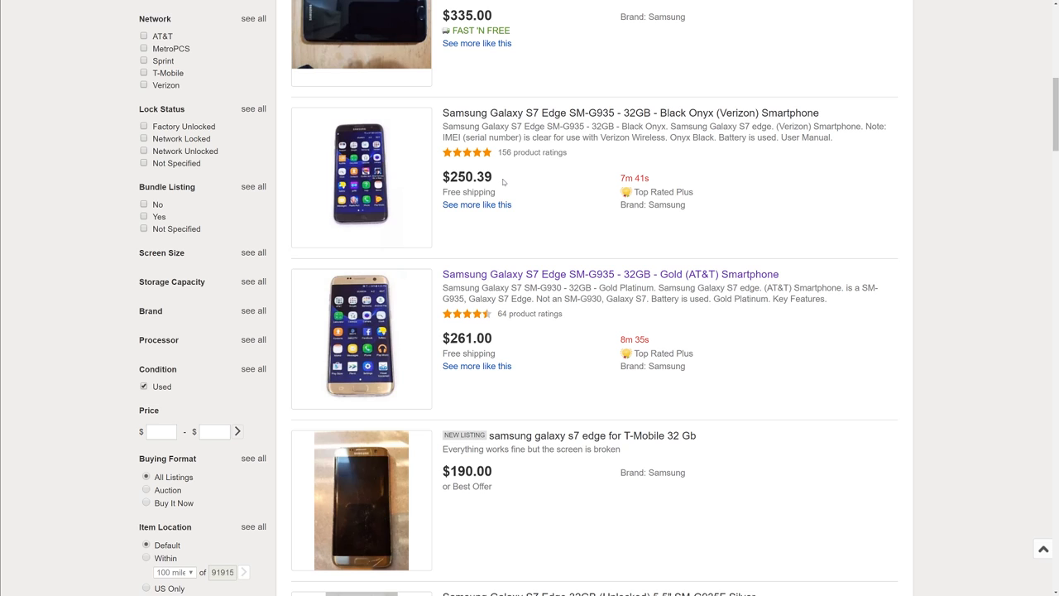
{"action": "mouse_move", "coordinate": [652, 175]}
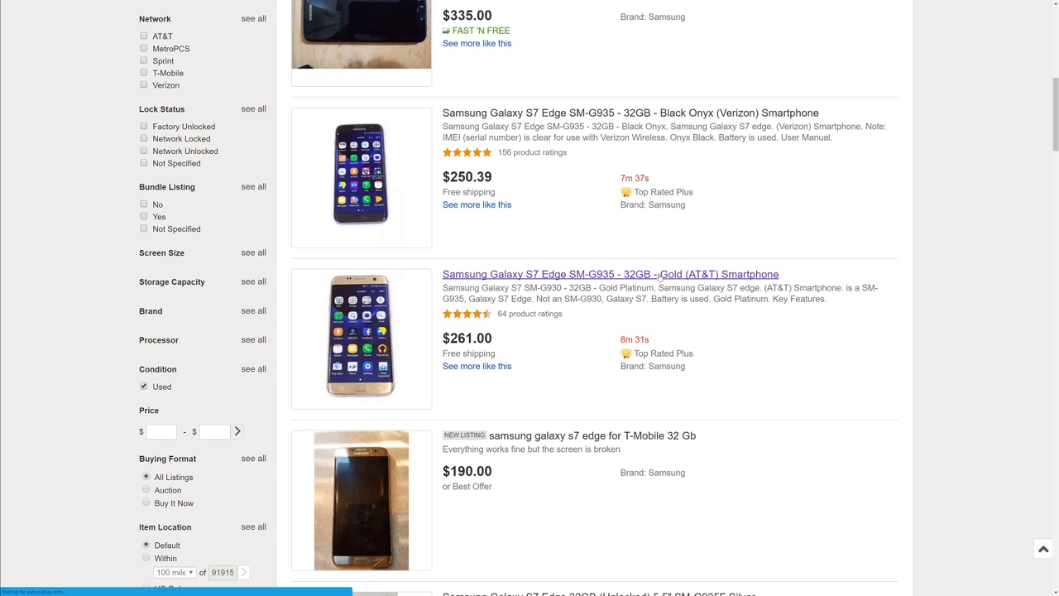
Step: View the gold AT&T Galaxy S7 Edge 32GB auction at $261, down to its description
{"action": "left_click", "coordinate": [609, 274]}
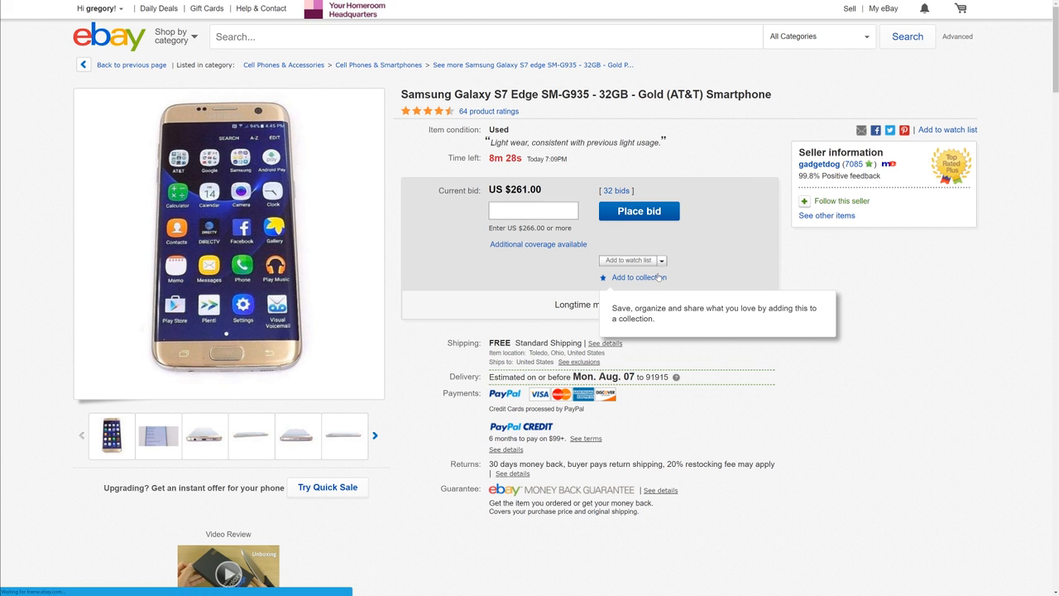
{"action": "mouse_move", "coordinate": [623, 225]}
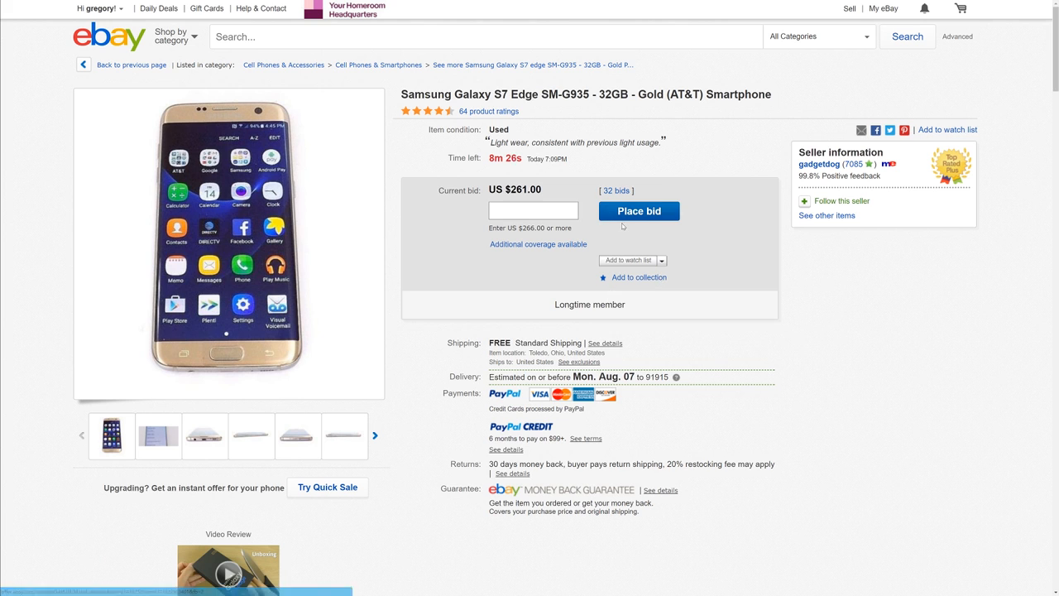
{"action": "scroll", "scroll_direction": "down", "scroll_amount": 3}
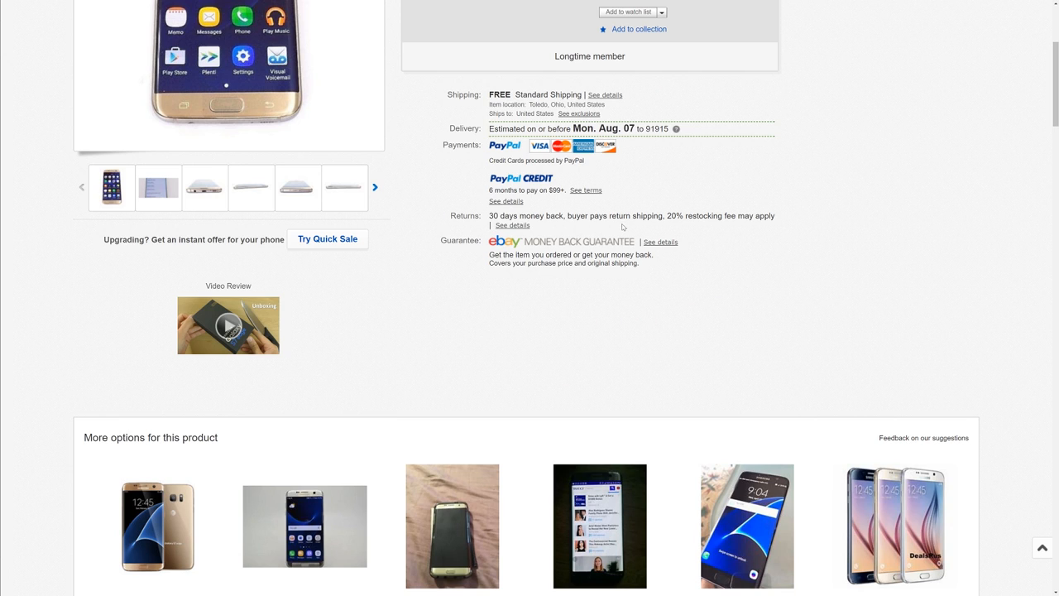
{"action": "scroll", "scroll_direction": "down", "scroll_amount": 3}
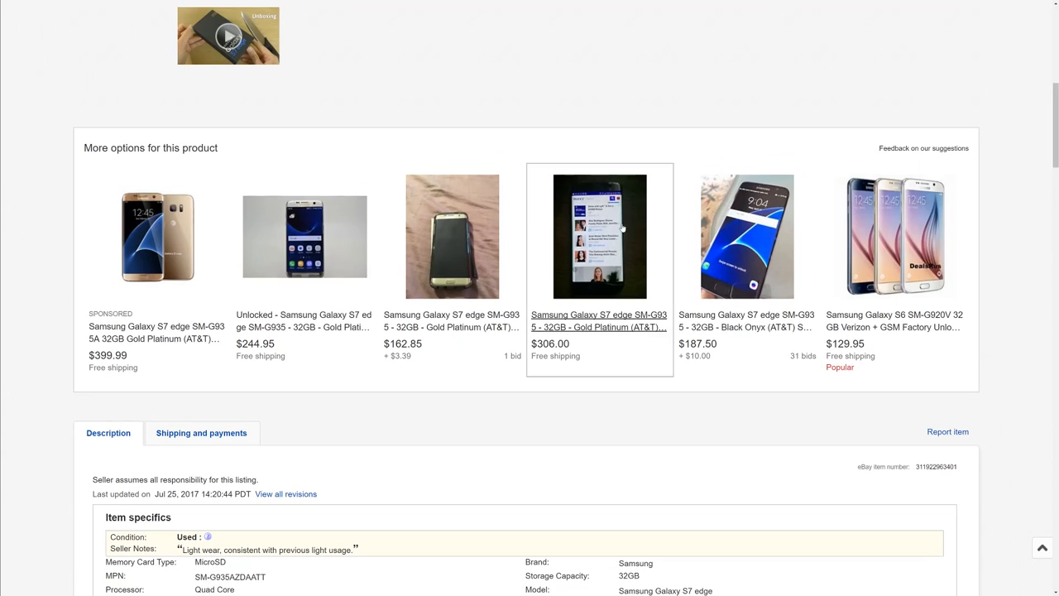
{"action": "scroll", "scroll_direction": "down", "scroll_amount": 3}
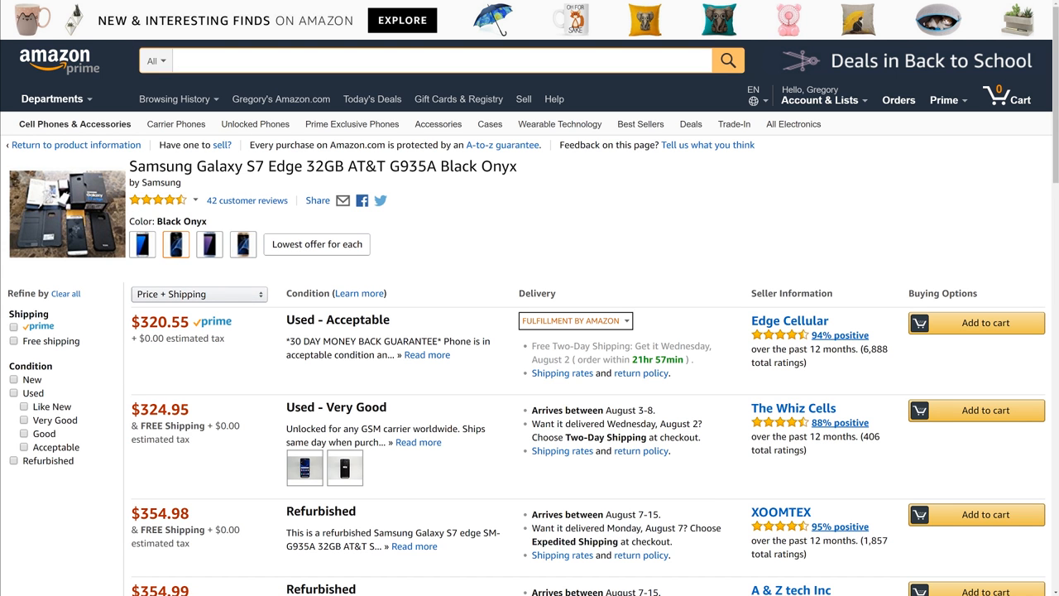
Step: Search Amazon for 'nexus 5' and browse the resulting phone offers
{"action": "type", "text": "nexus 5"}
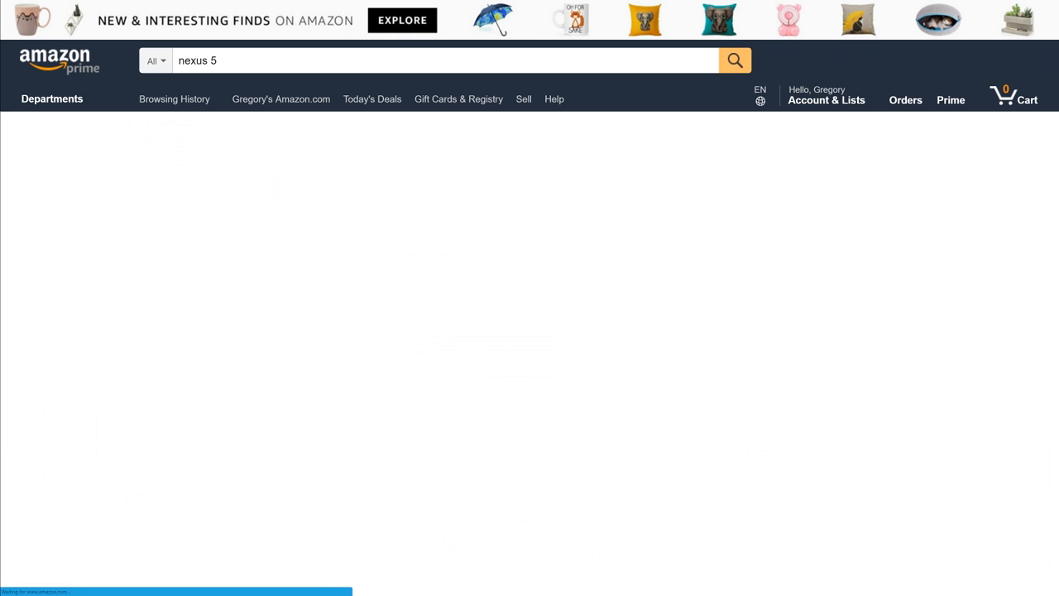
{"action": "left_click", "coordinate": [735, 59]}
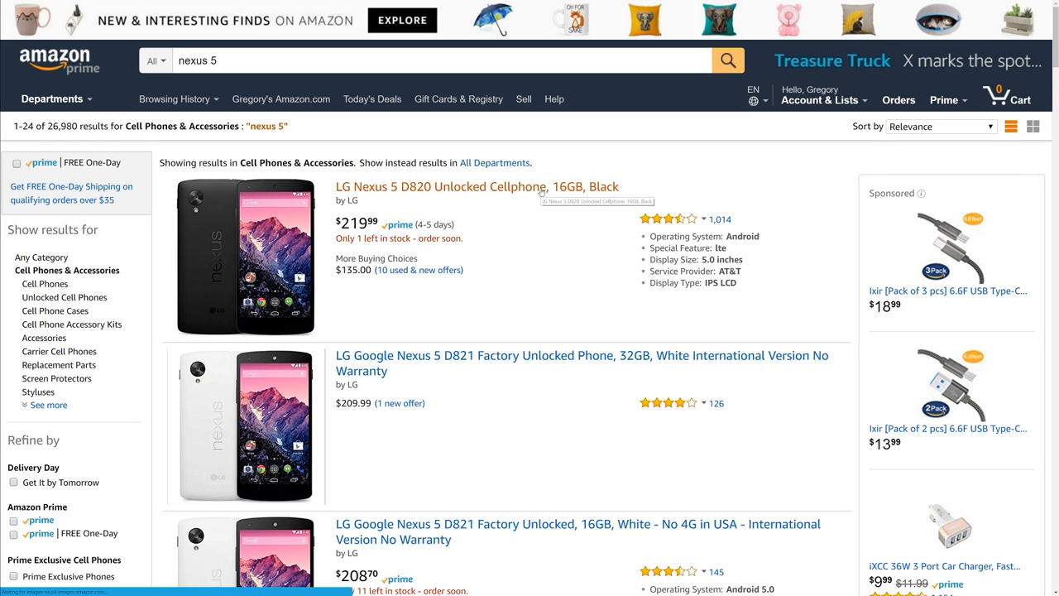
{"action": "mouse_move", "coordinate": [505, 356]}
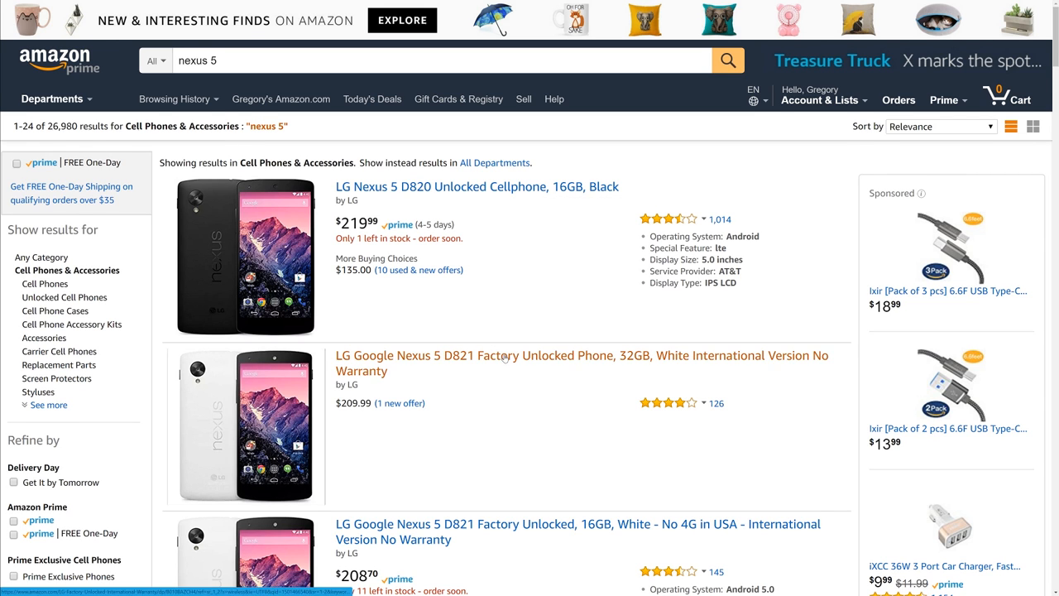
{"action": "scroll", "scroll_direction": "down", "scroll_amount": 3}
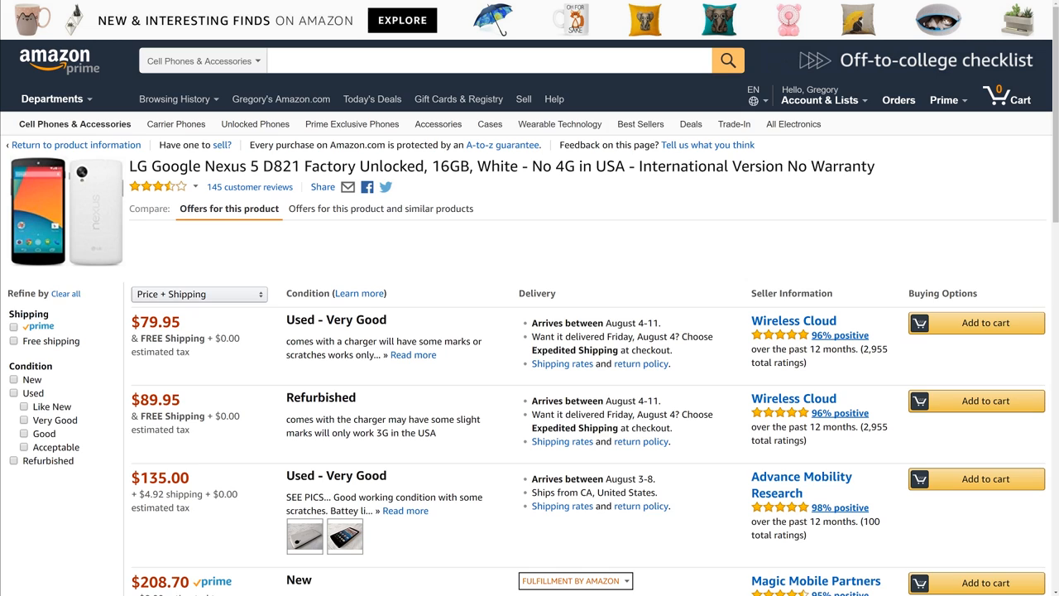
{"action": "mouse_move", "coordinate": [555, 333]}
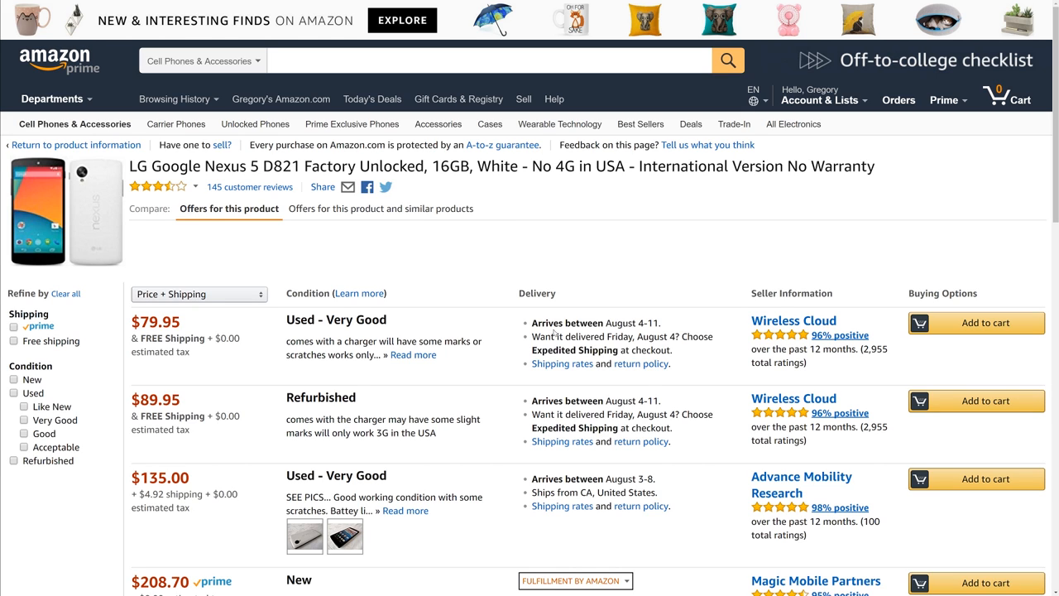
{"action": "mouse_move", "coordinate": [553, 333]}
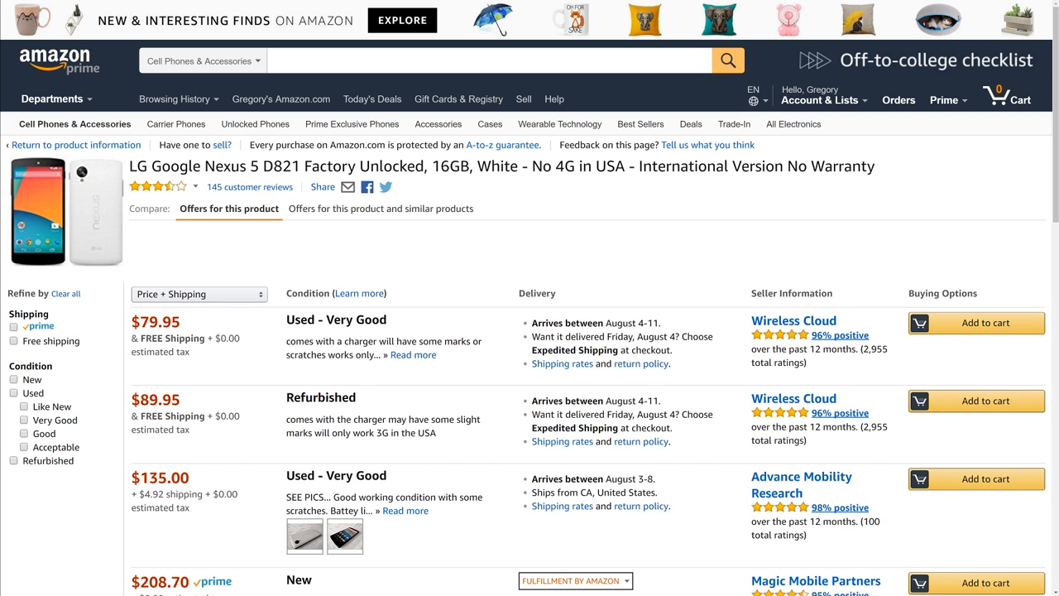